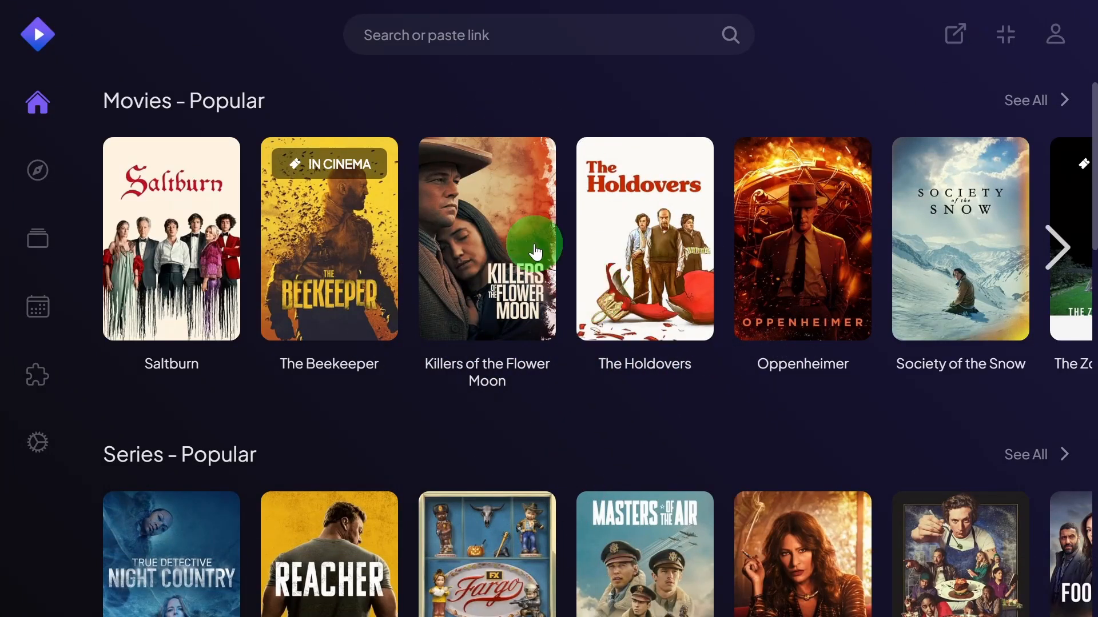
- Go to the Addons section from the left sidebar
left_click(36, 375)
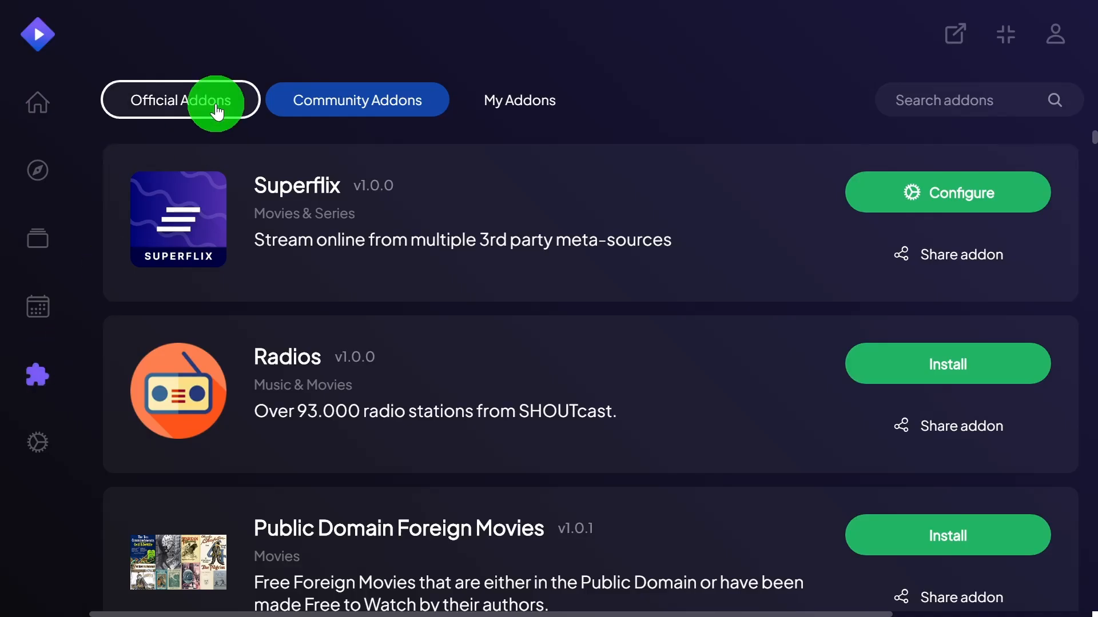
- Install OpenSubtitles v3 and OpenSubtitles from the Official Addons list
left_click(180, 101)
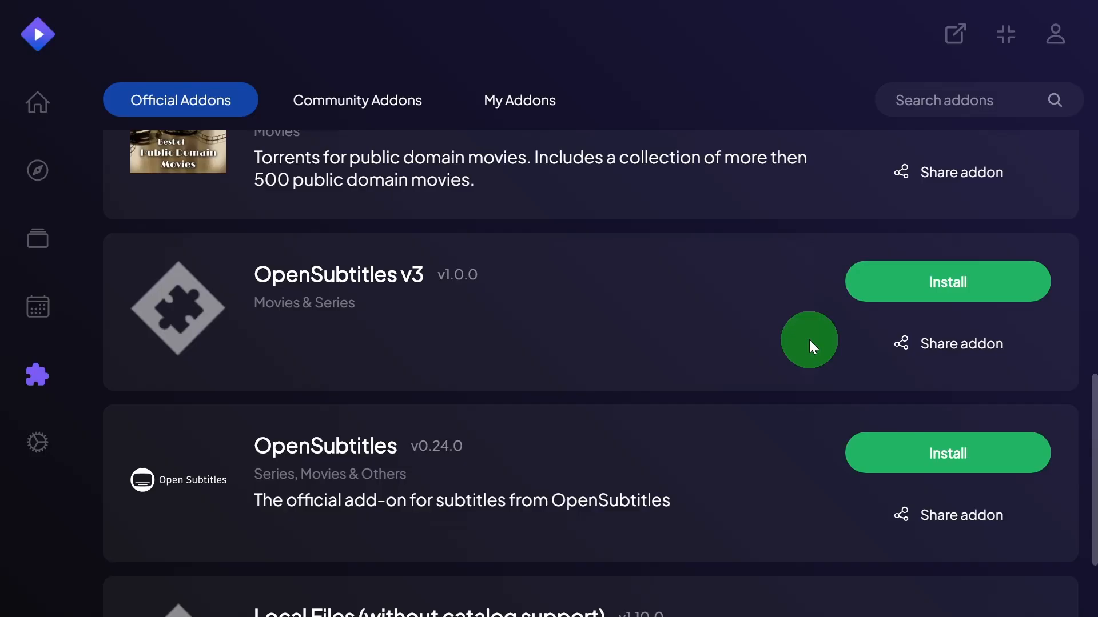
mouse_move(333, 364)
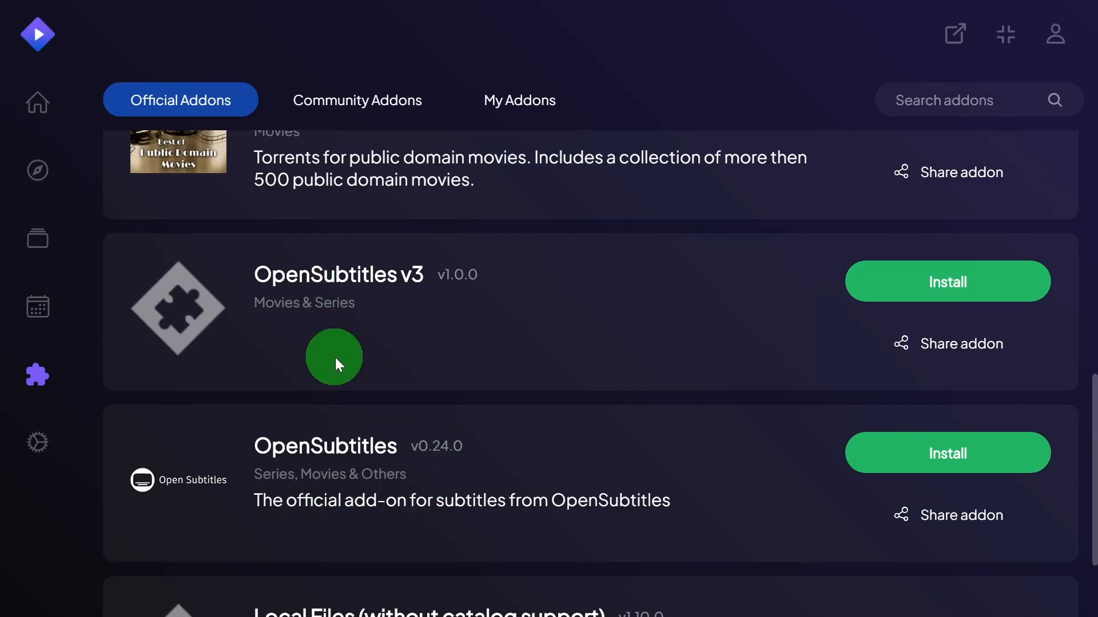
left_click(947, 282)
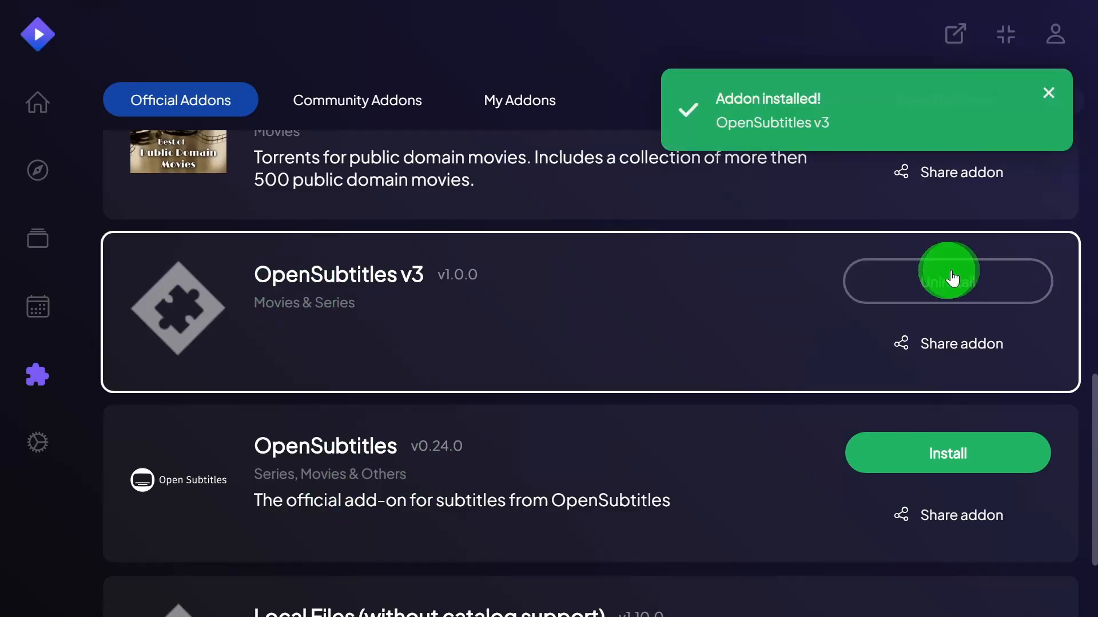
left_click(947, 453)
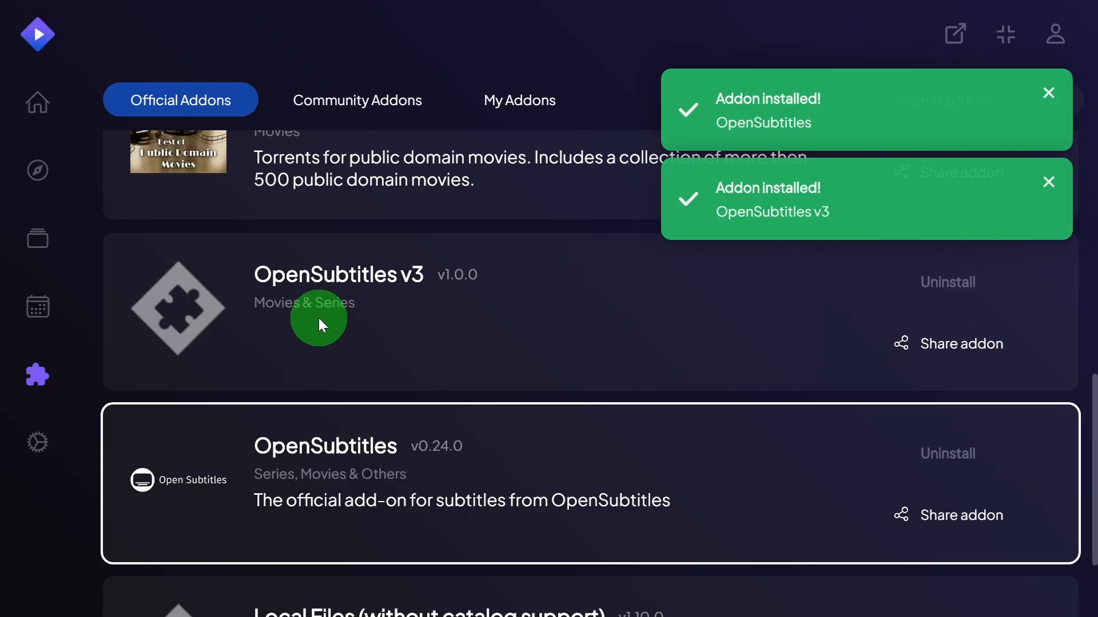
mouse_move(220, 119)
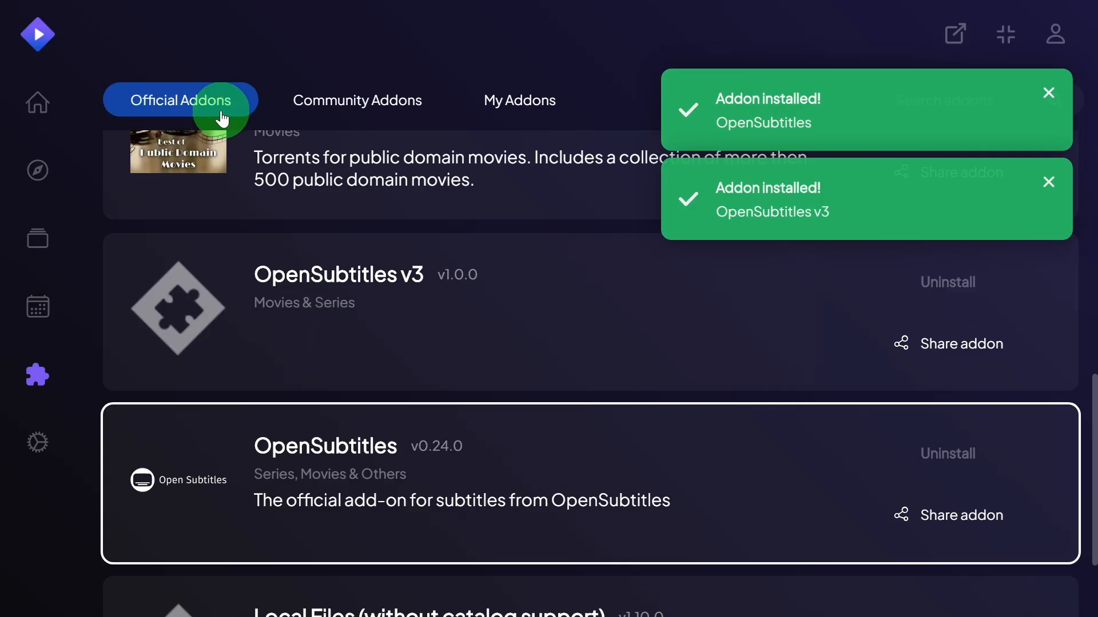
- Browse the Community Addons list with the install notices dismissed, then return to Official Addons
left_click(357, 99)
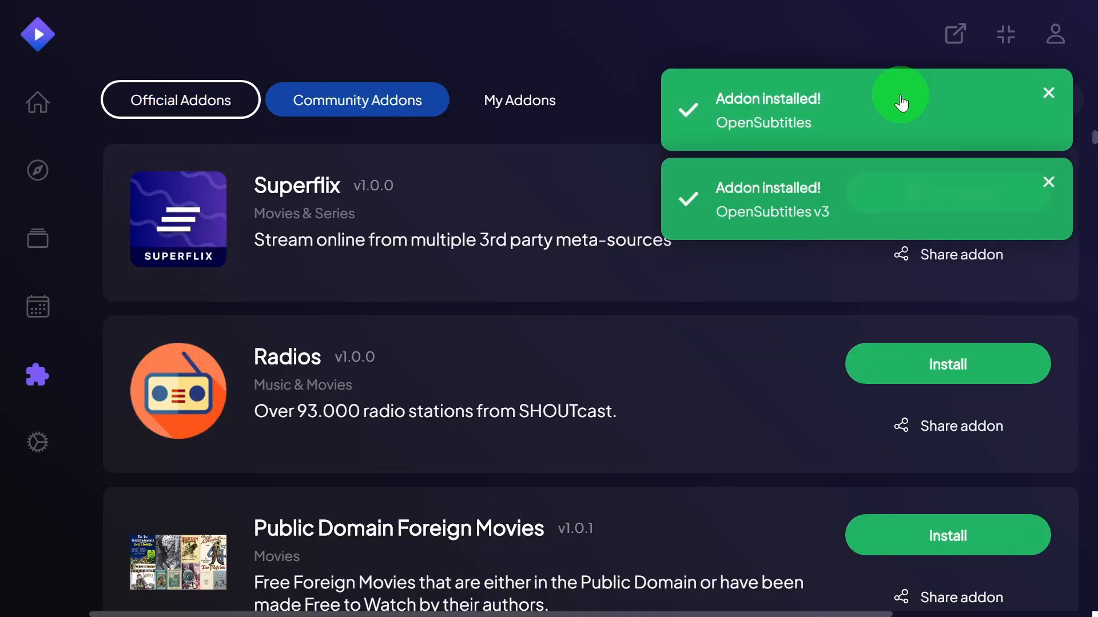
left_click(1048, 92)
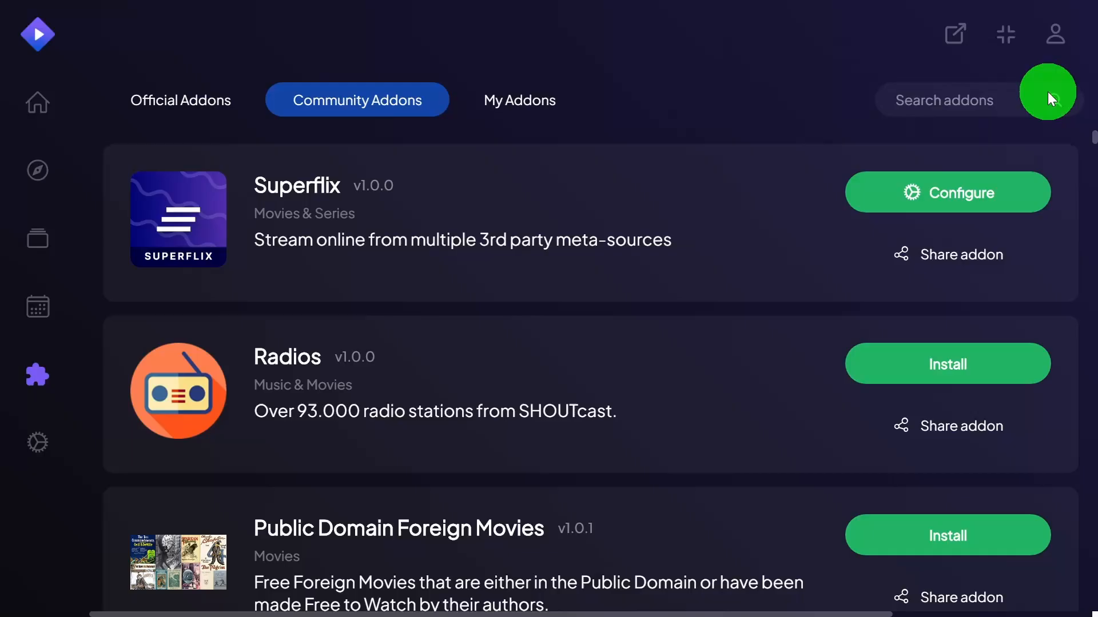
mouse_move(644, 109)
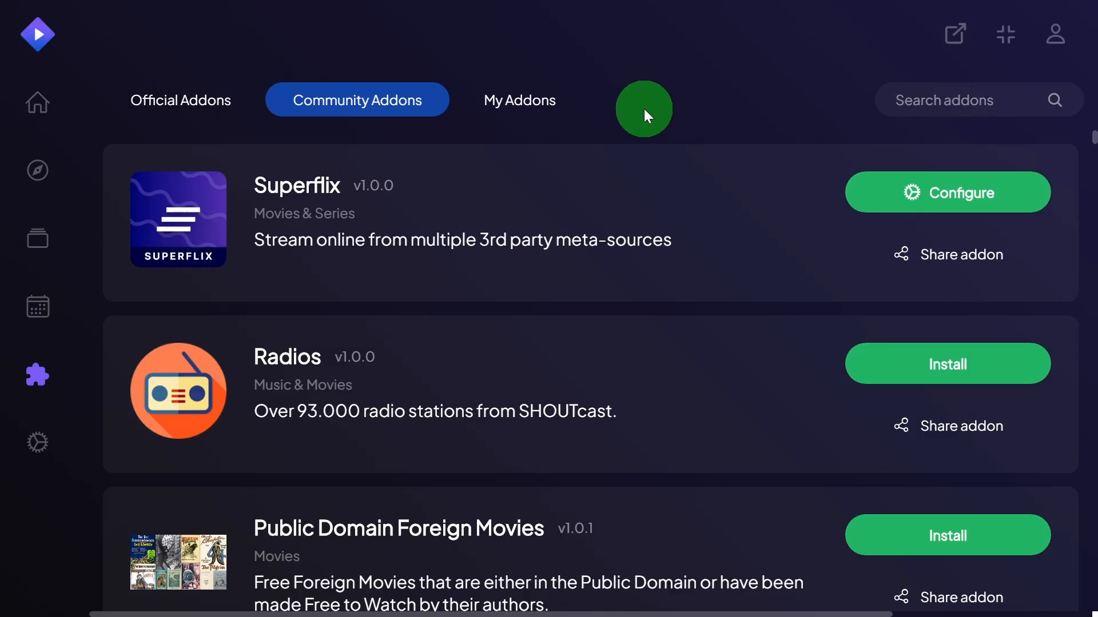
mouse_move(647, 110)
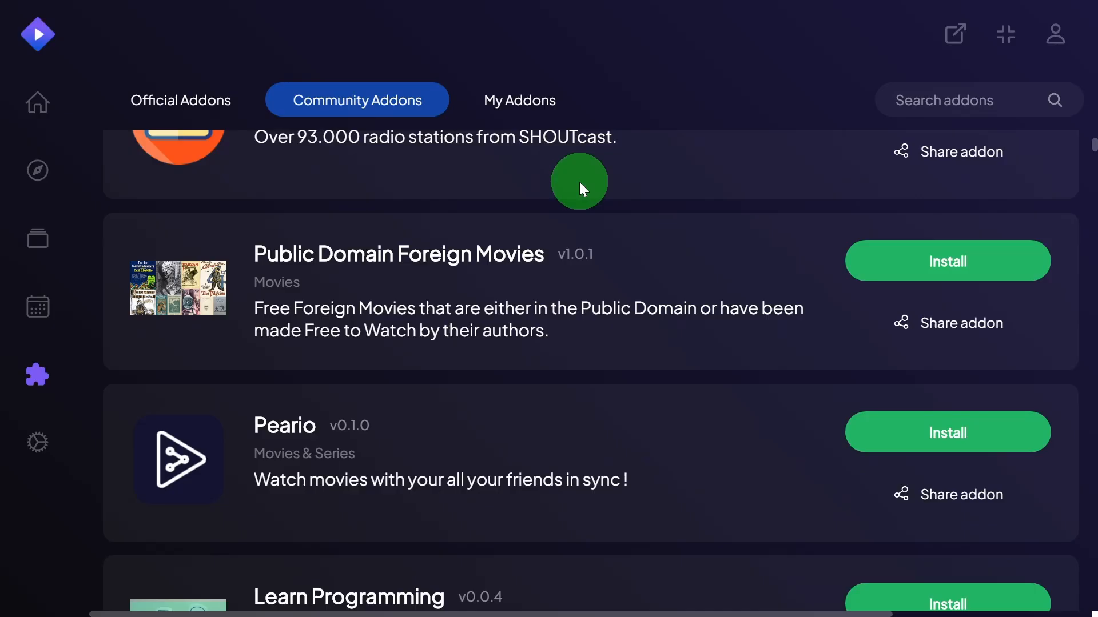
scroll("down", 3)
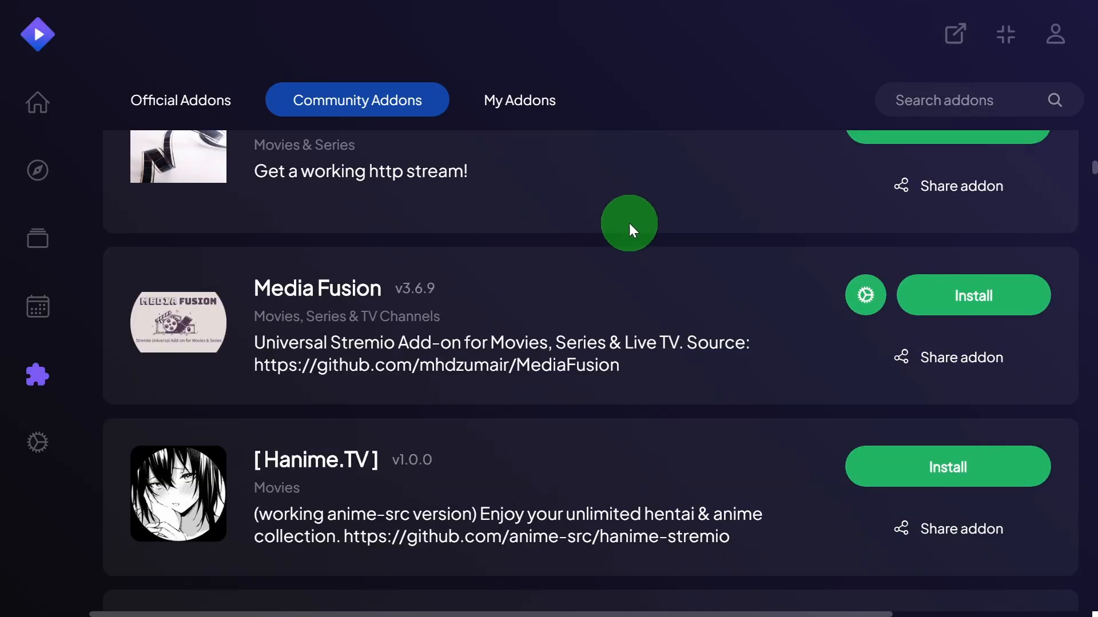
scroll("down", 3)
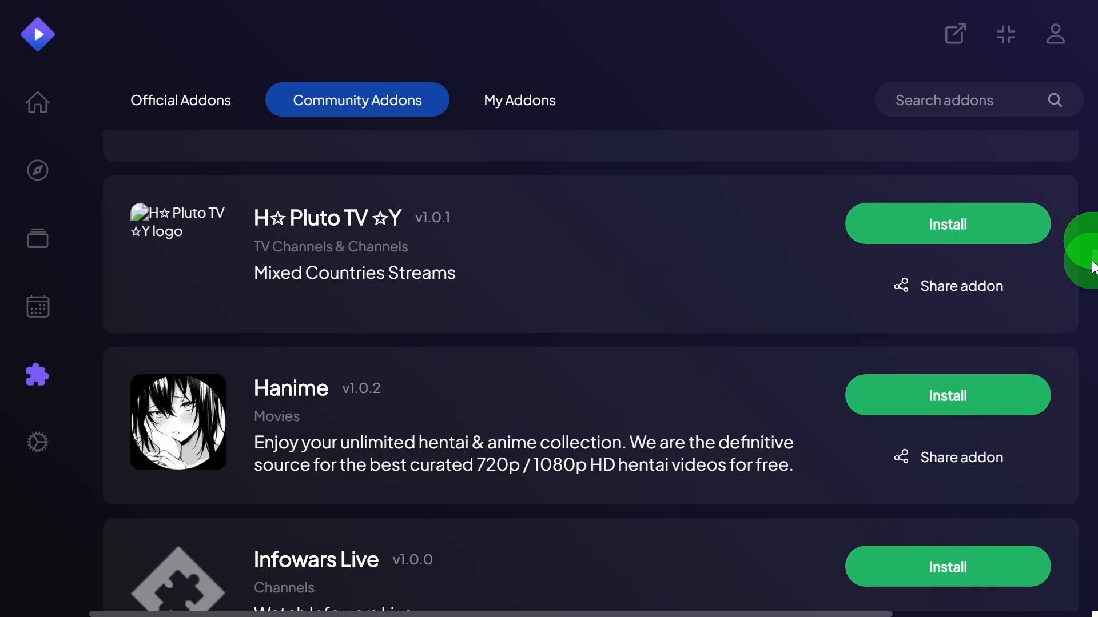
left_click(179, 100)
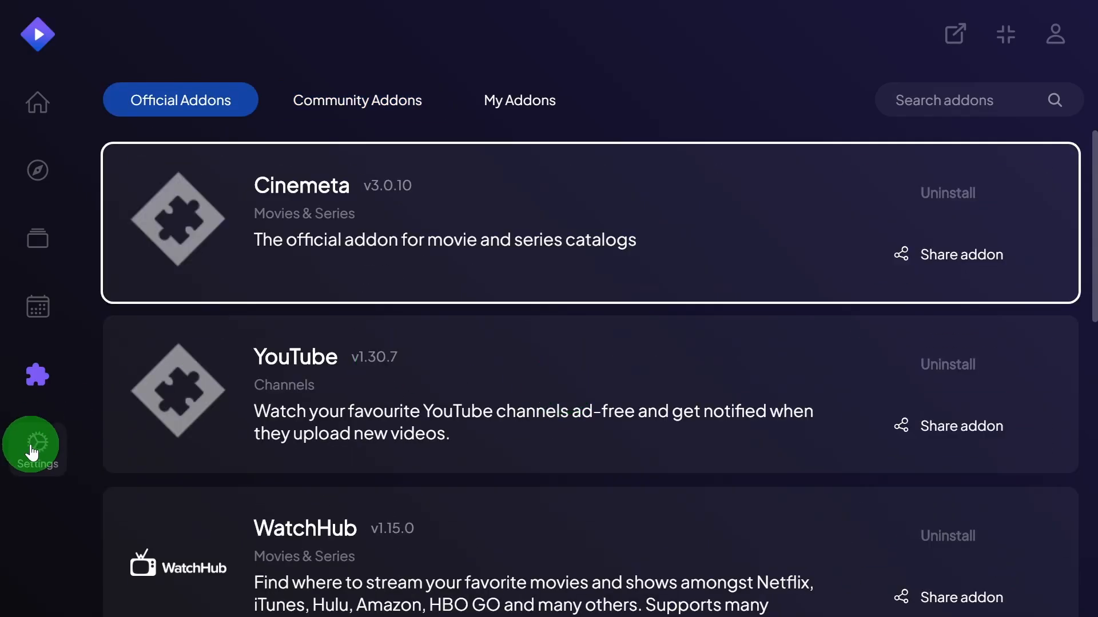
- Go to Settings and bring up the Player section with its subtitle defaults
left_click(32, 447)
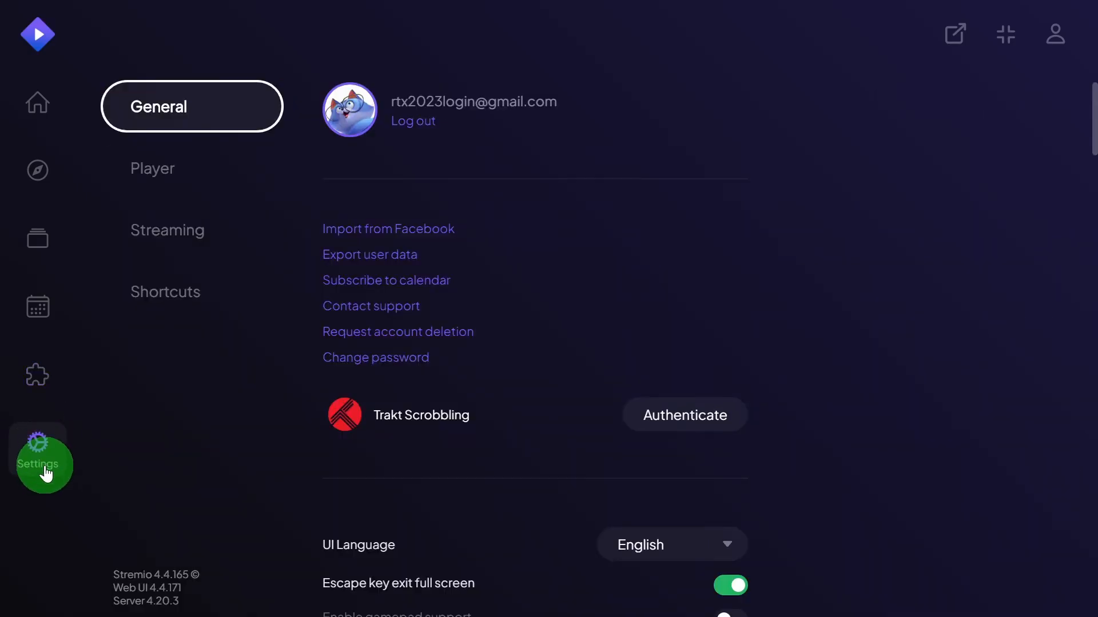
scroll("down", 3)
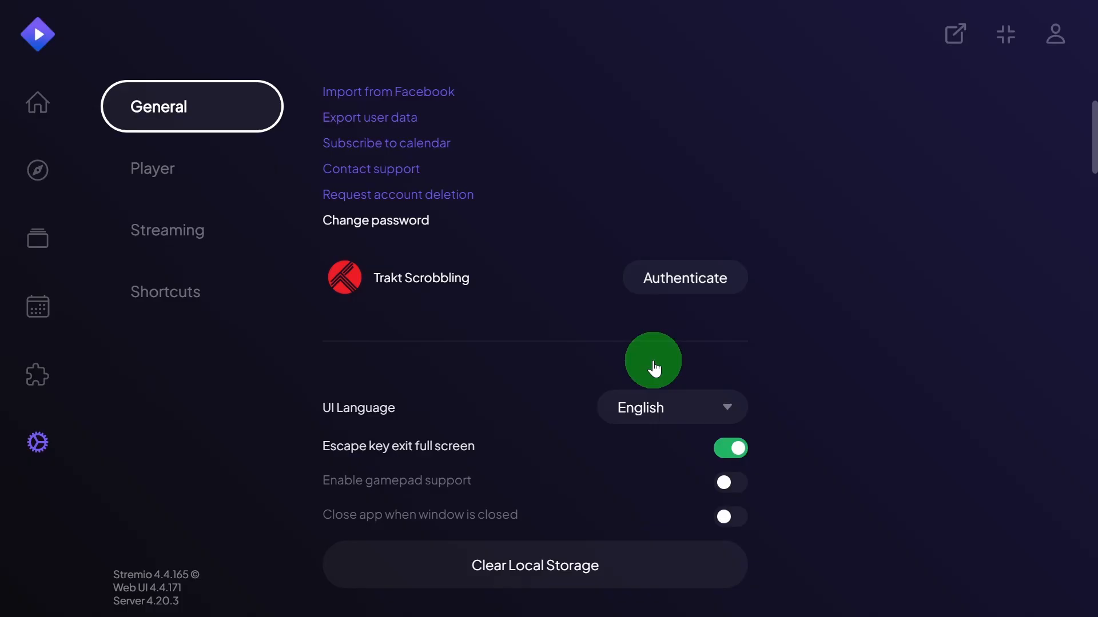
left_click(152, 169)
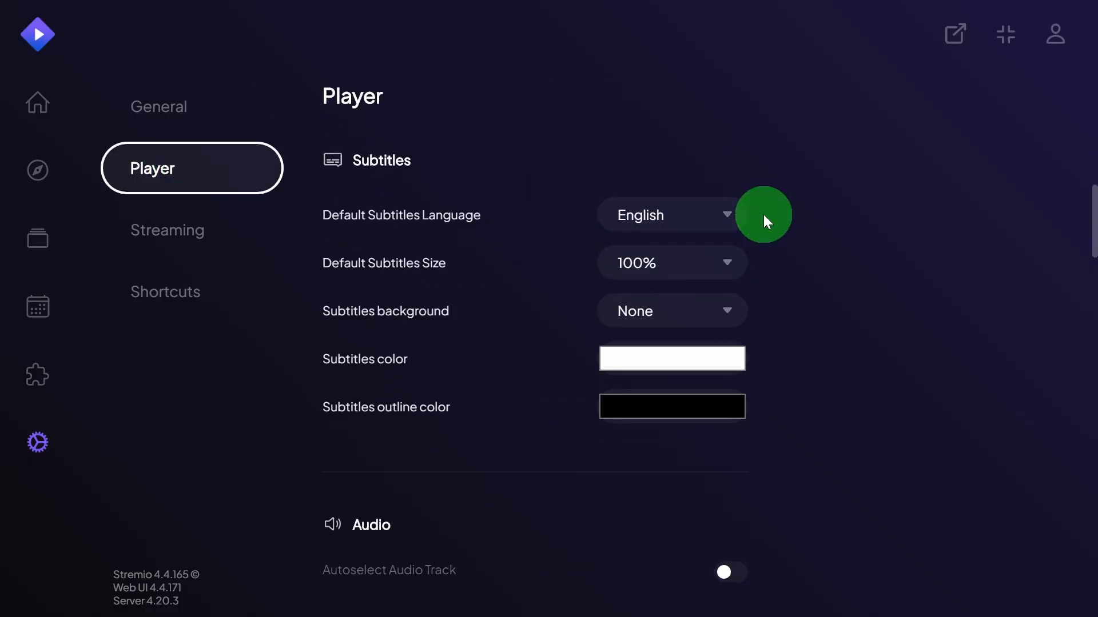
mouse_move(385, 192)
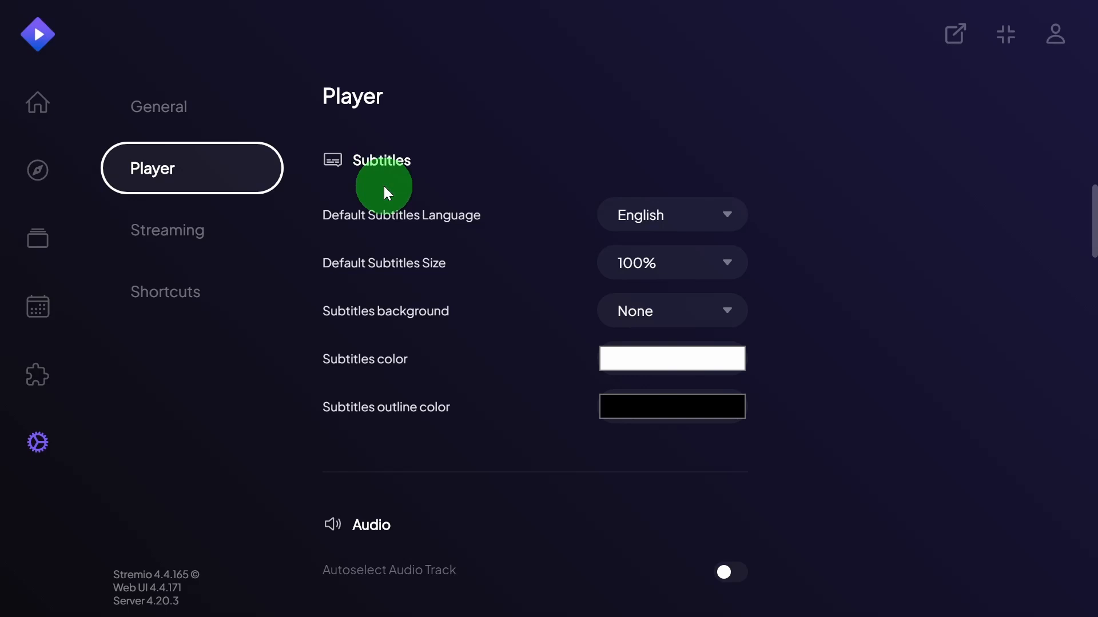
- Review the Default Subtitles Language options, leaving English, 100% size and no background unchanged
left_click(671, 214)
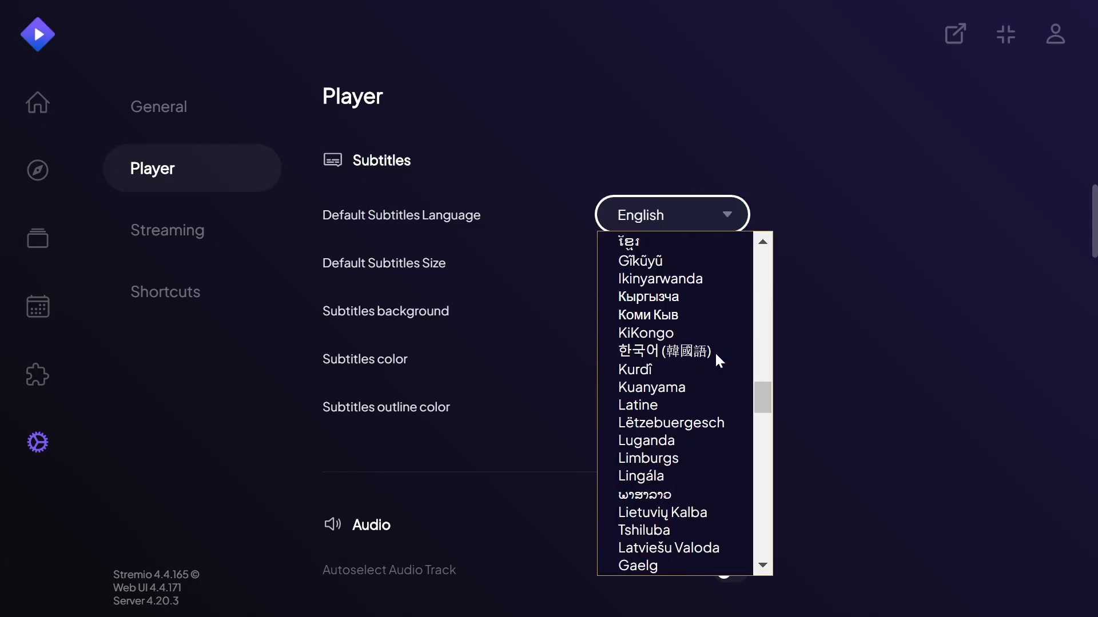
scroll("down", 3)
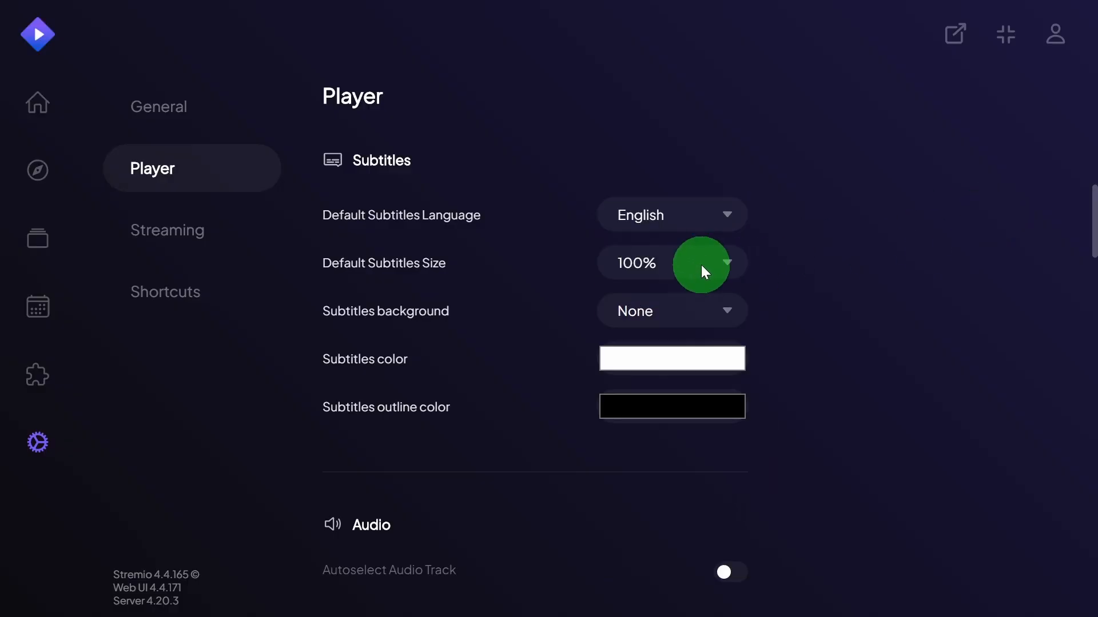
left_click(670, 263)
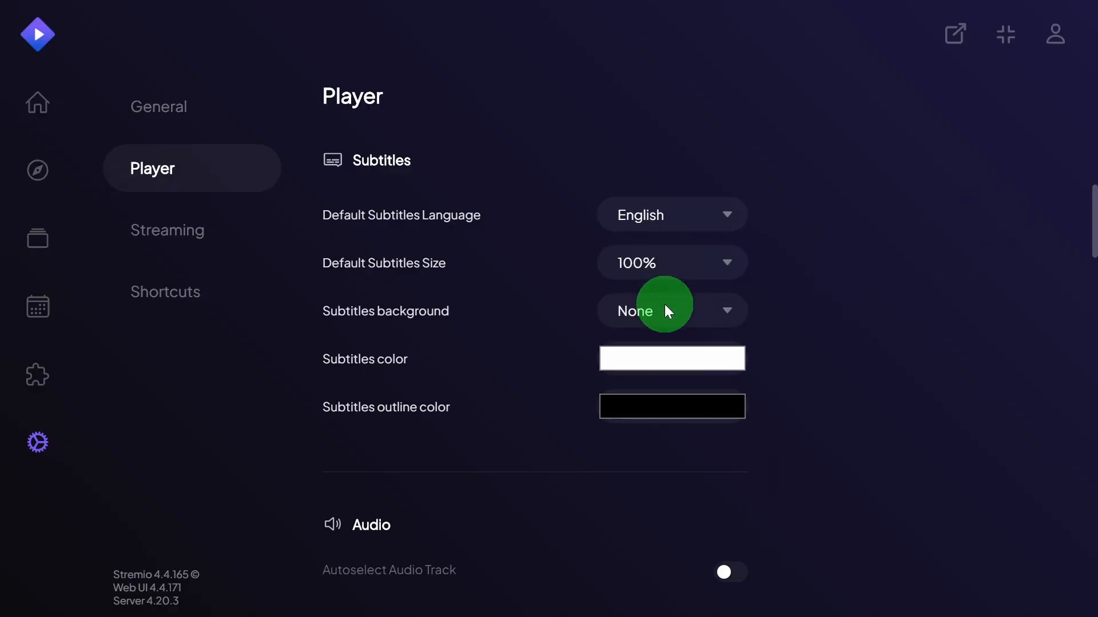
mouse_move(920, 286)
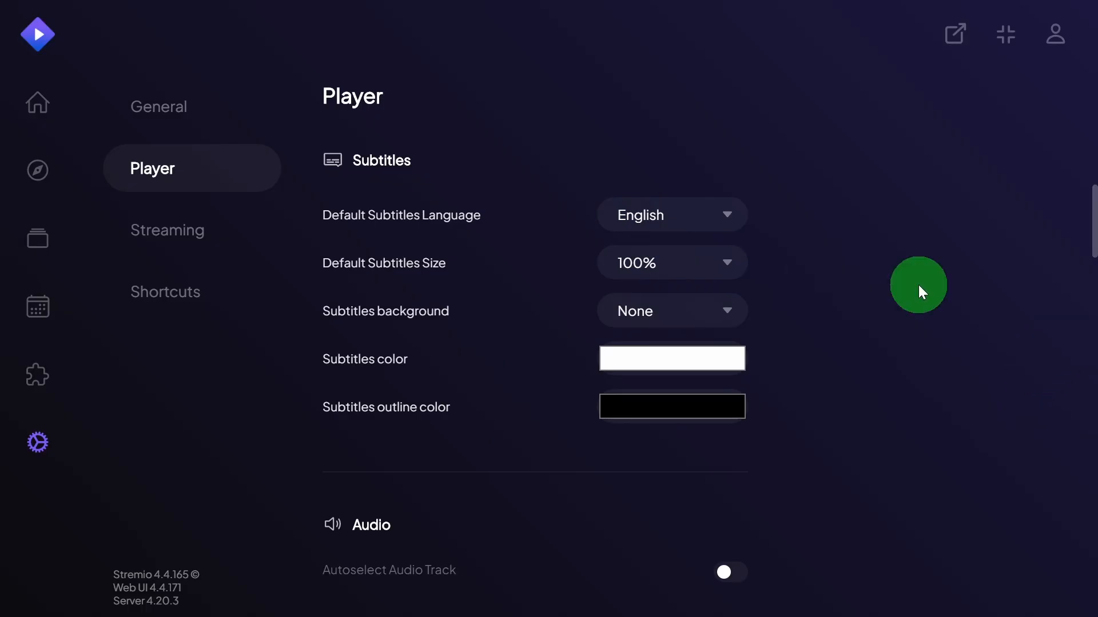